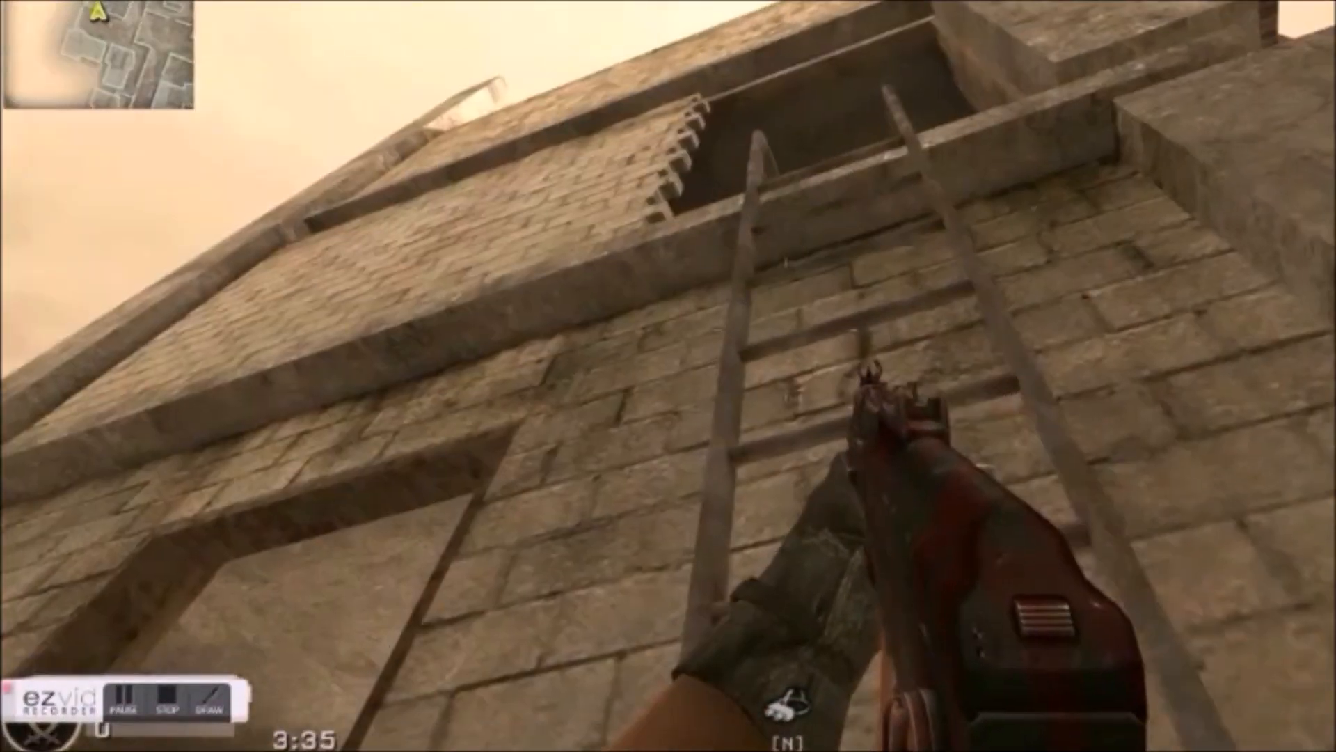
mouse_move(668, 376)
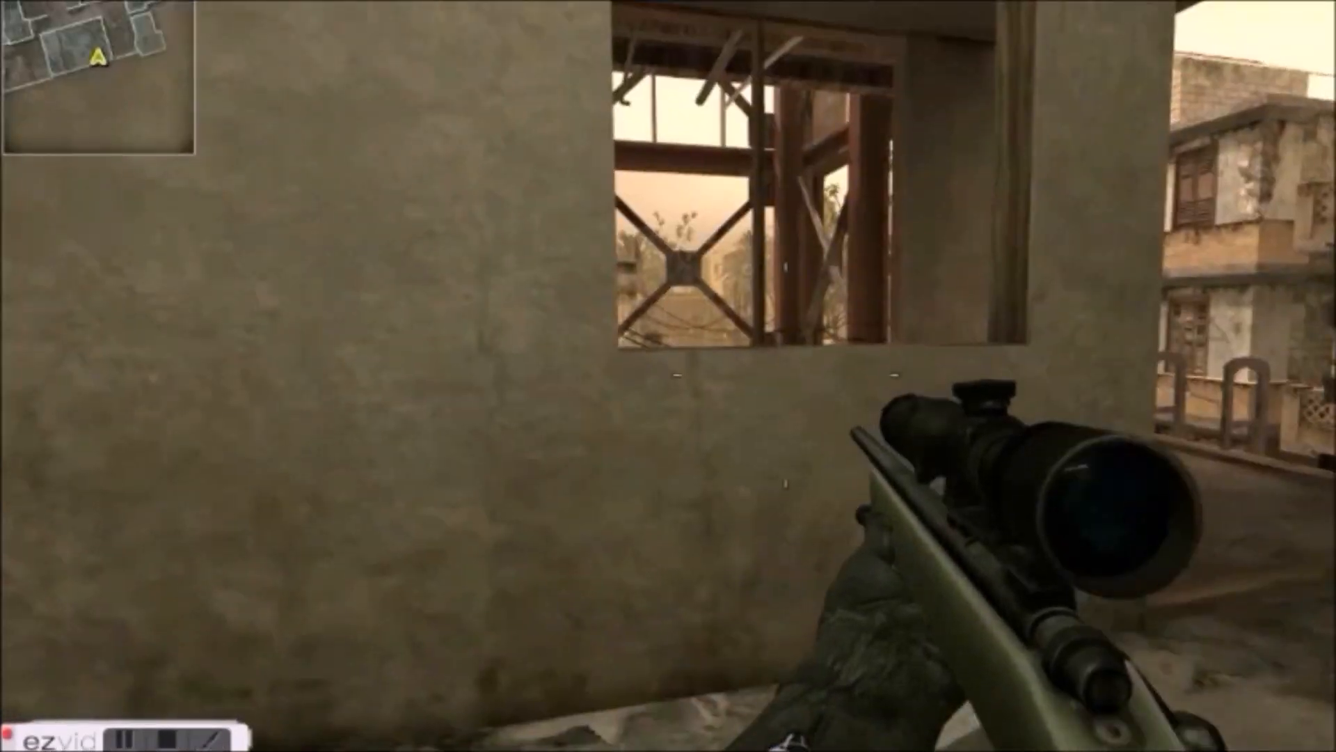
Look through the sniper scope briefly and return to the normal view.
right_click(668, 375)
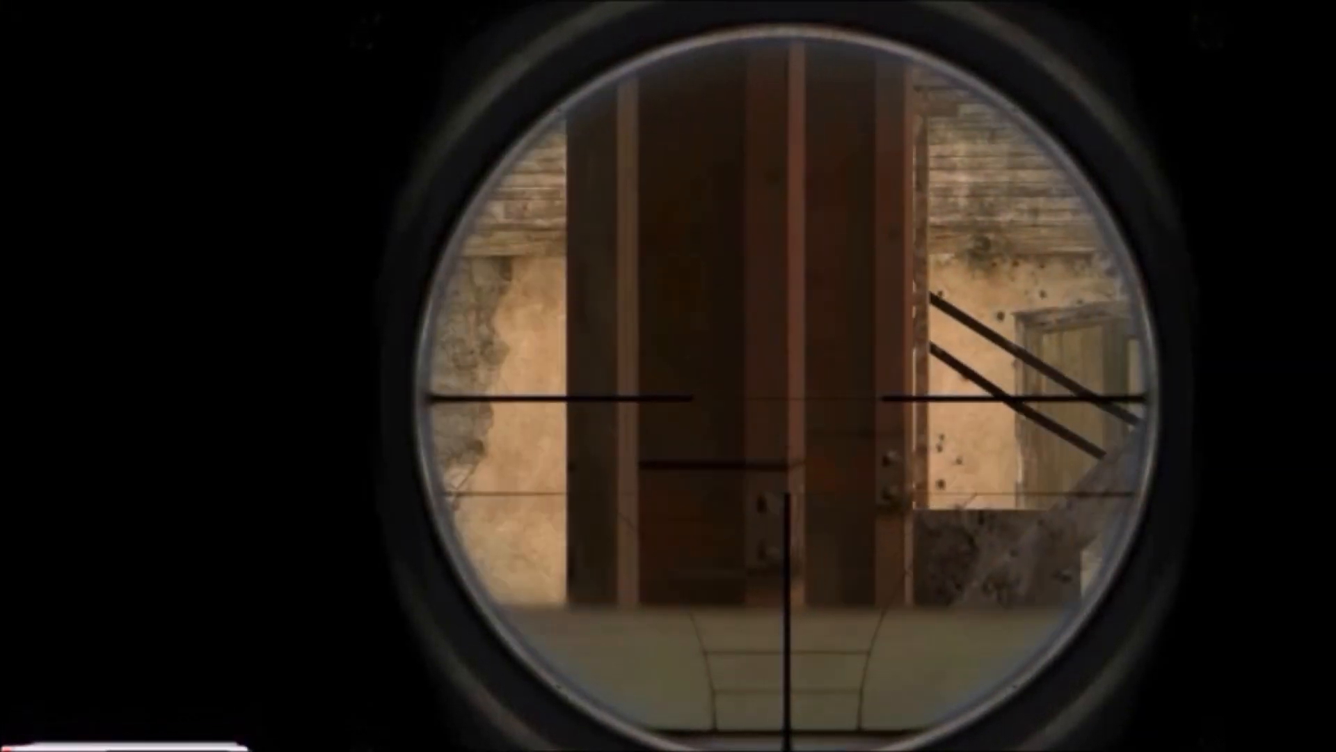
right_click(668, 376)
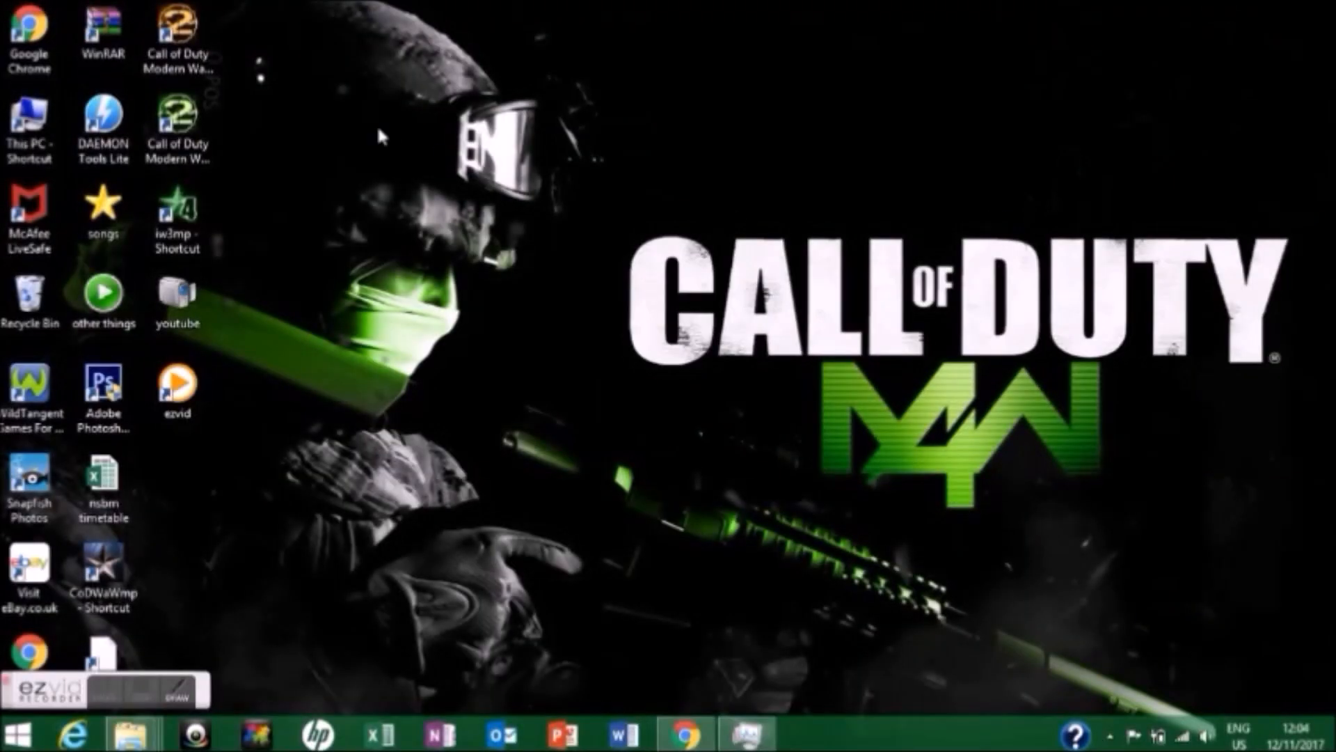
mouse_move(554, 682)
text(comma)
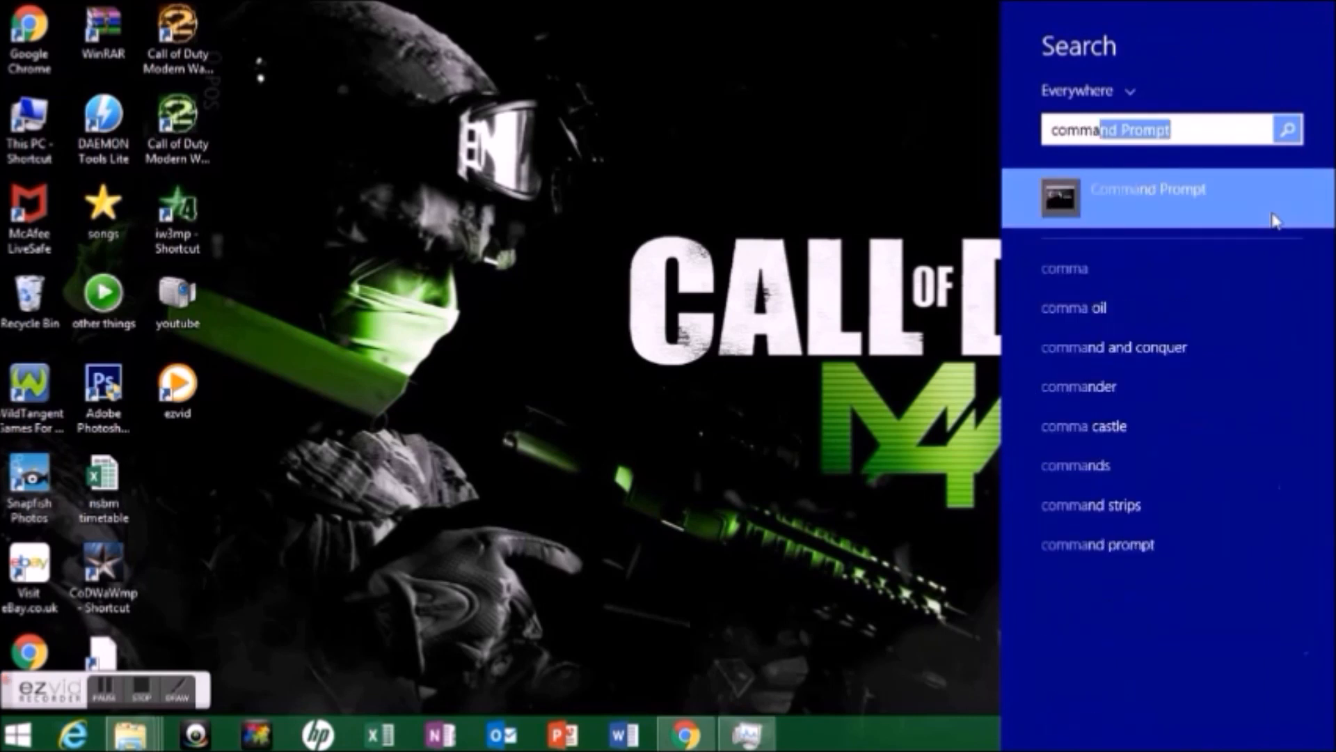
Run ipconfig in Command Prompt to show the Wi-Fi IPv4 address 192.168.1.5.
click(1147, 189)
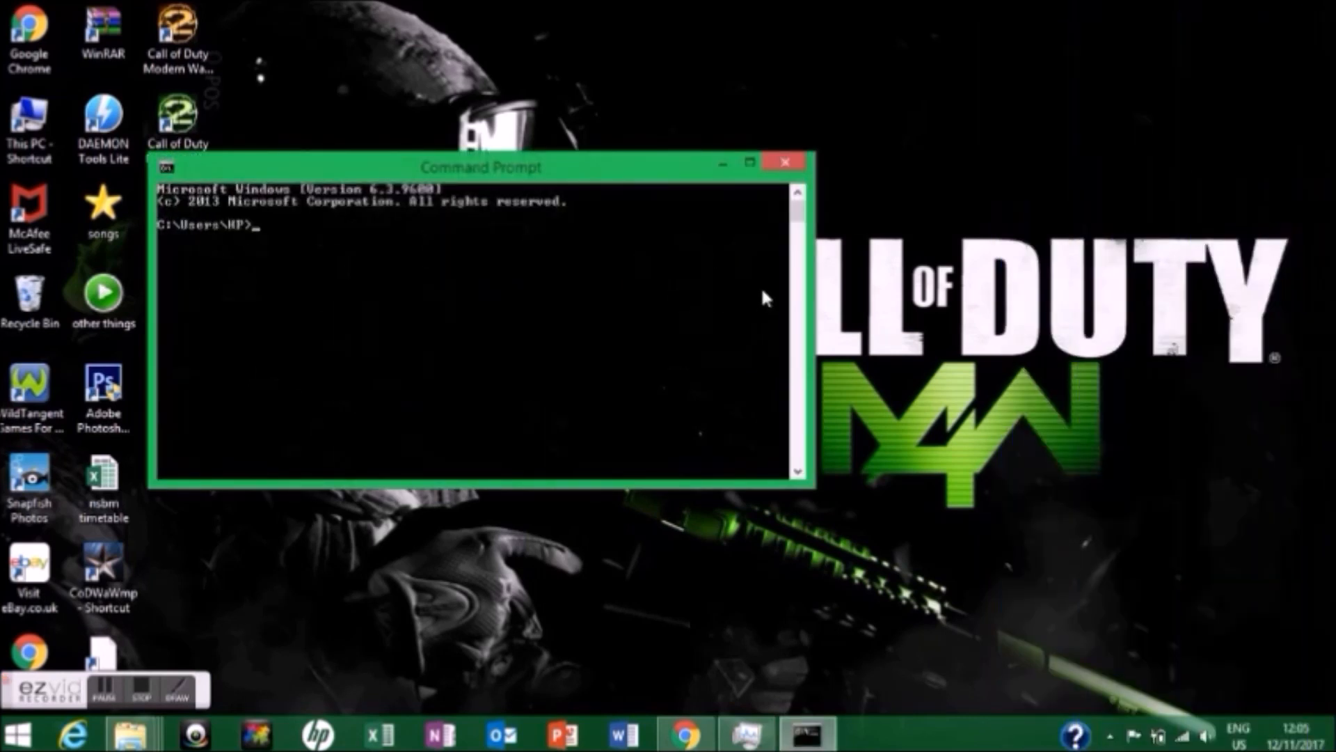
text(ipco)
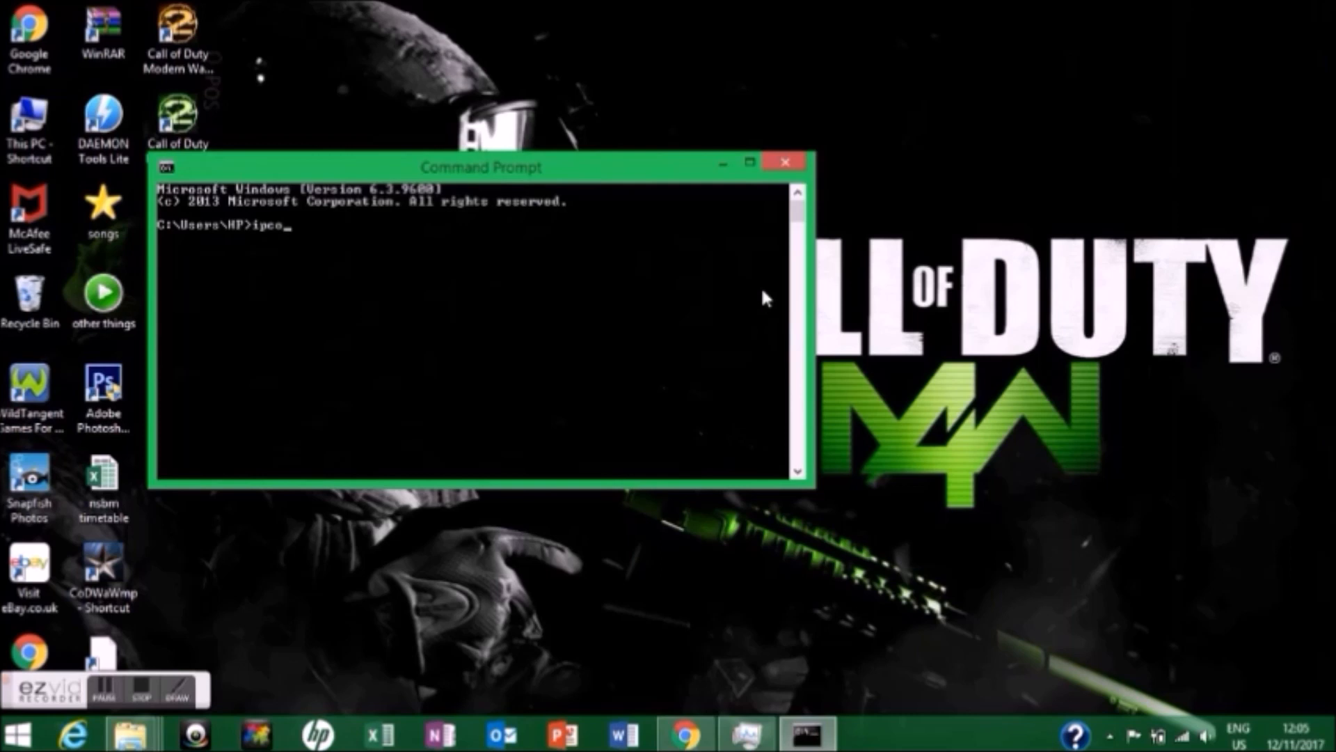
text(nfi)
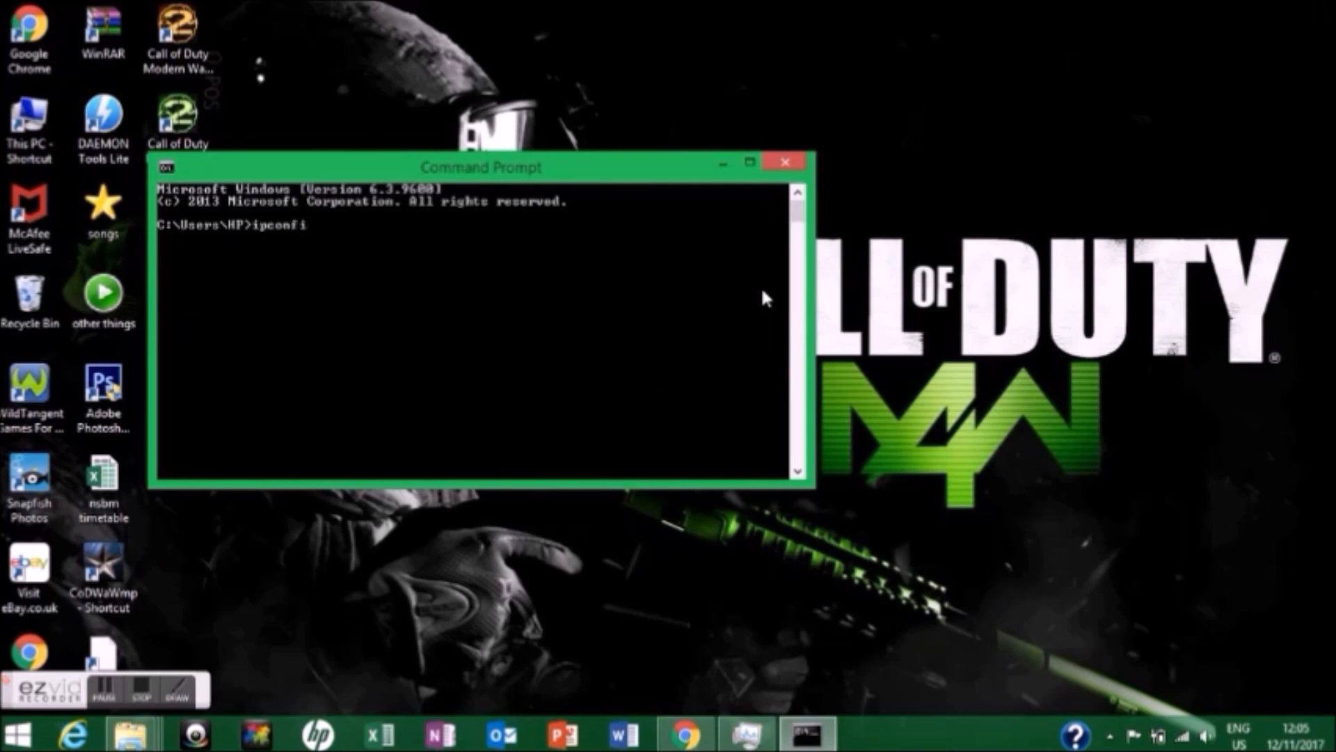
text(g)
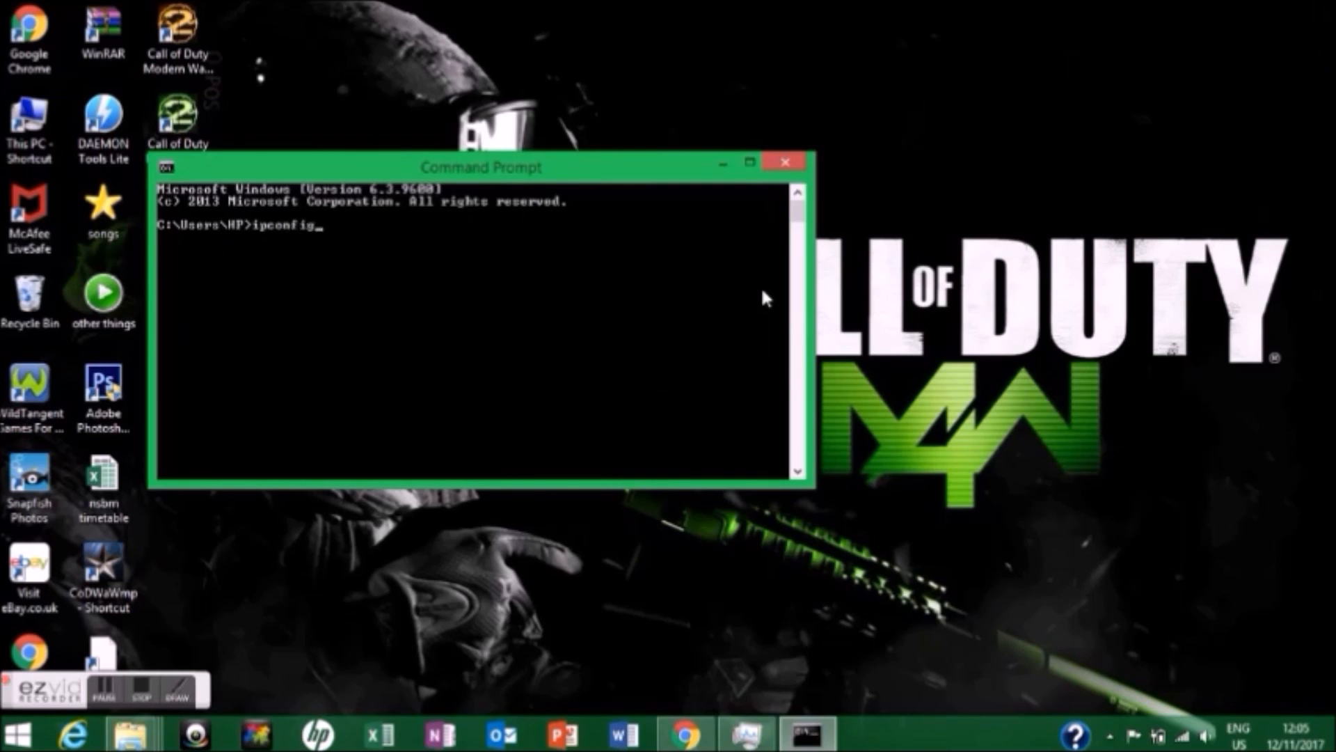
key(Return)
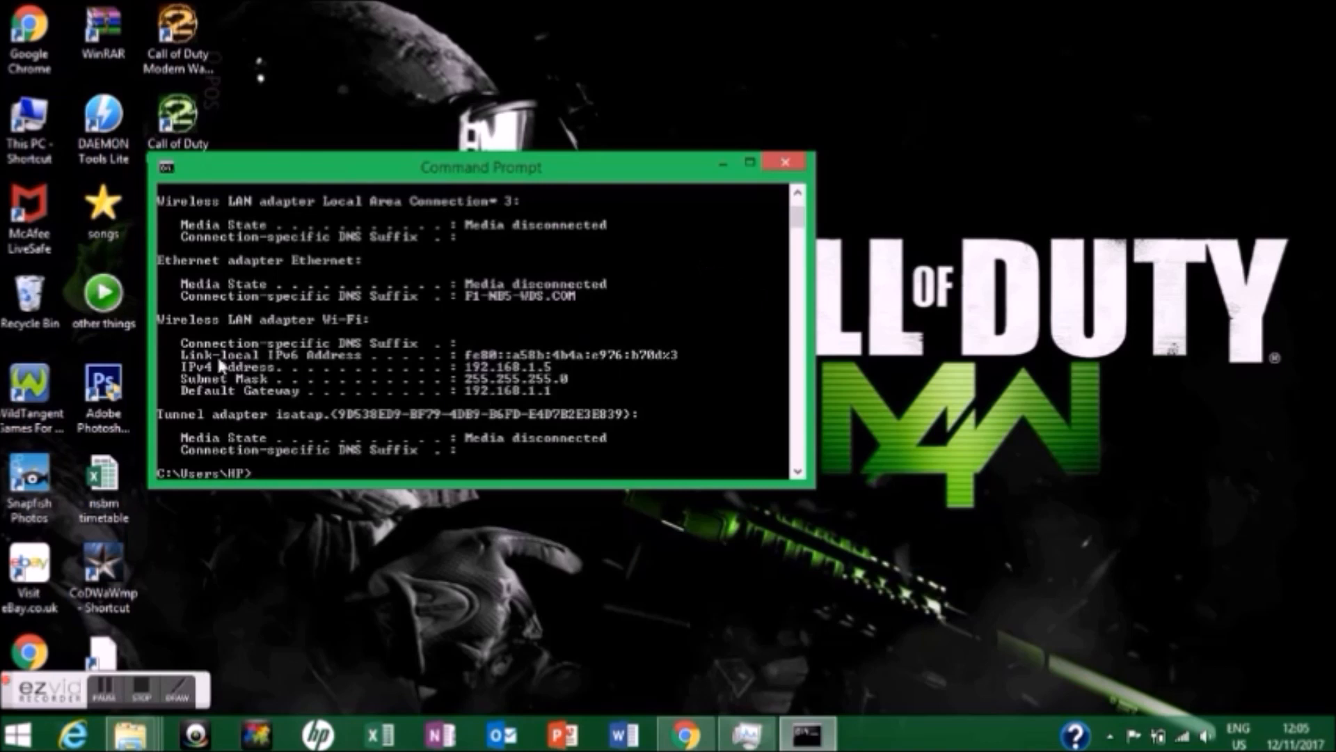
mouse_move(412, 388)
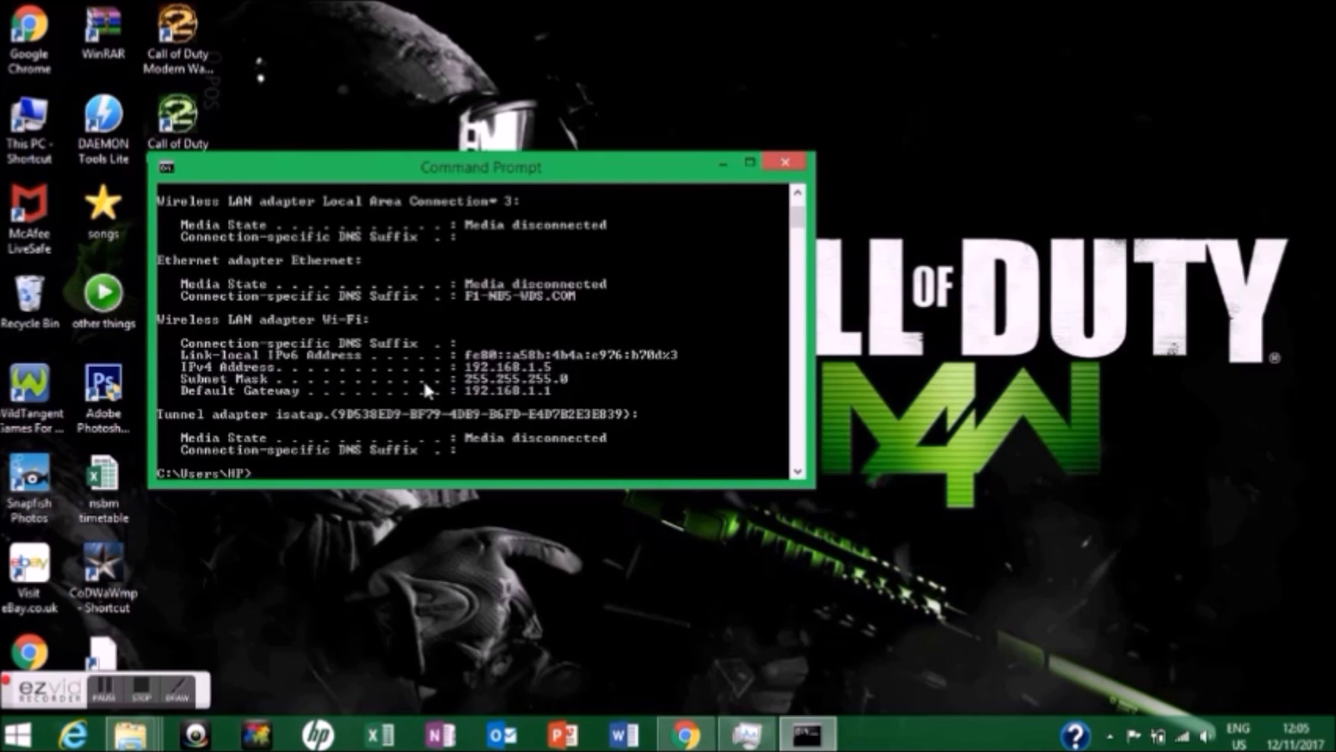
mouse_move(605, 365)
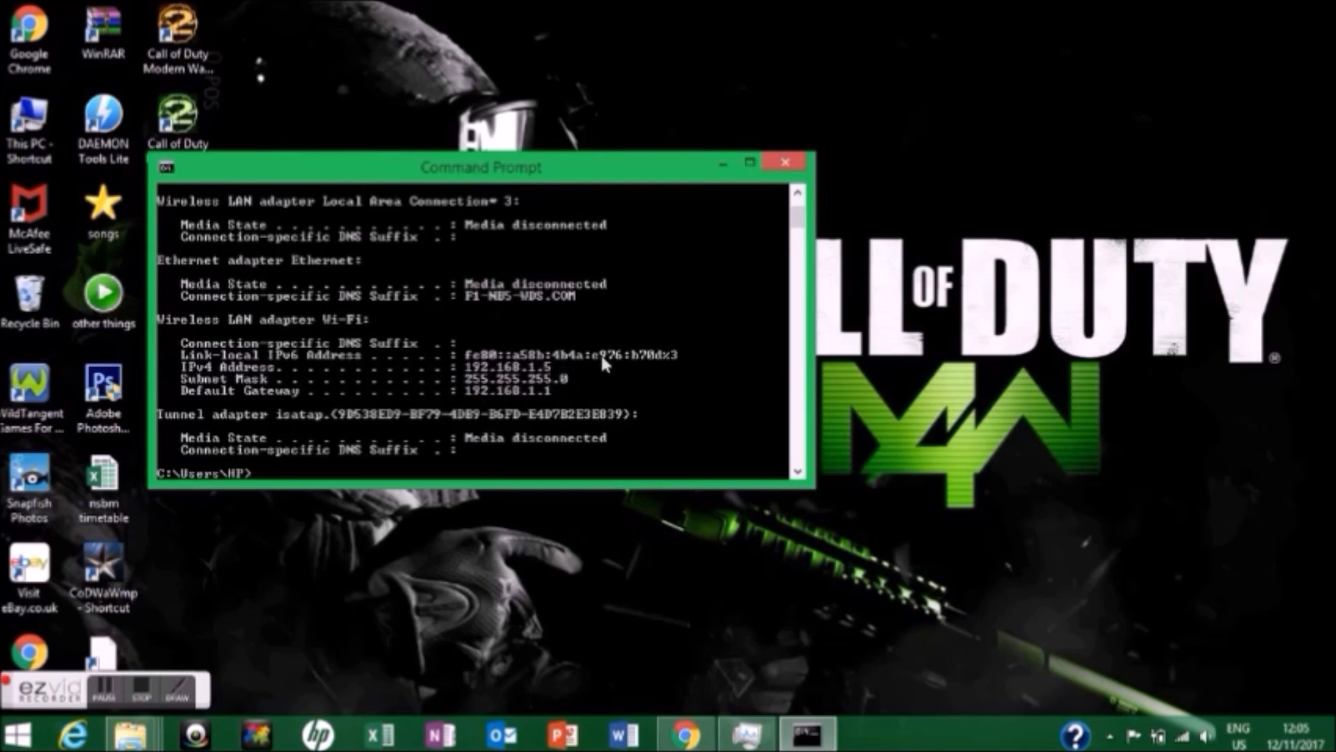
mouse_move(703, 169)
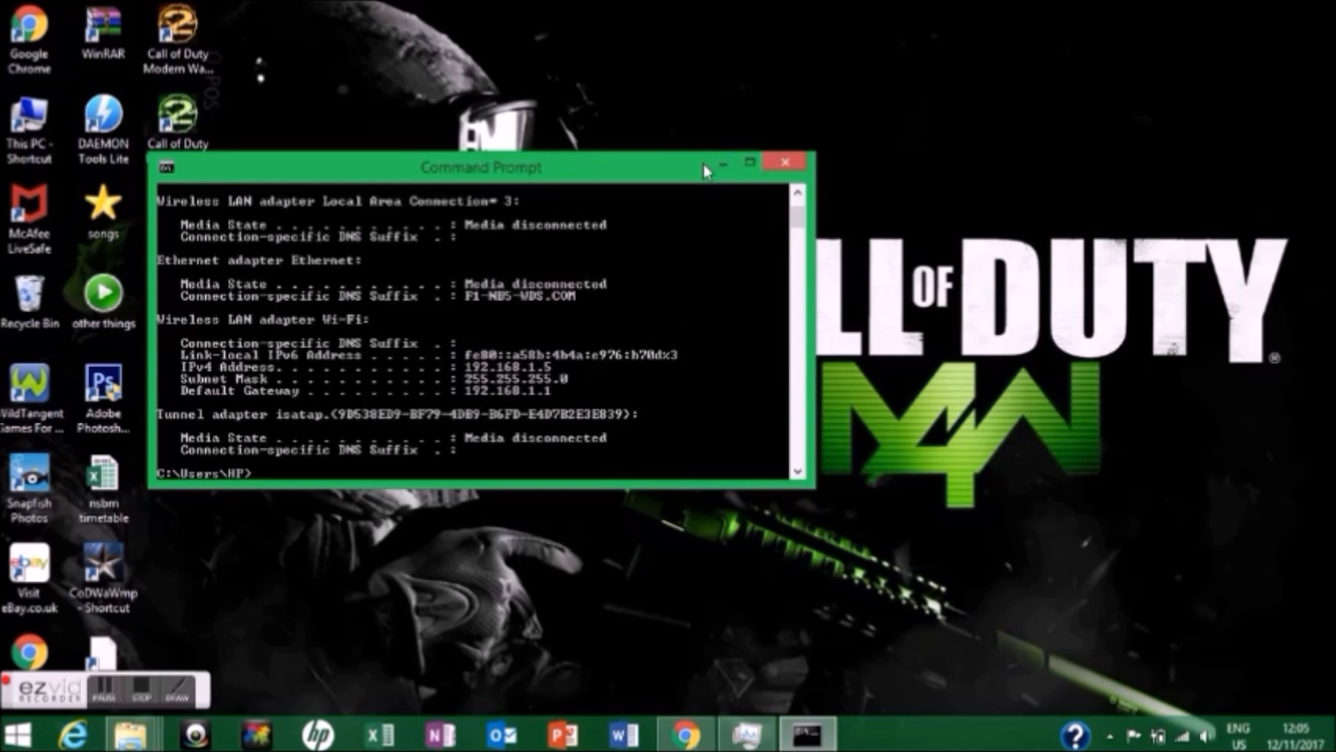
mouse_move(771, 167)
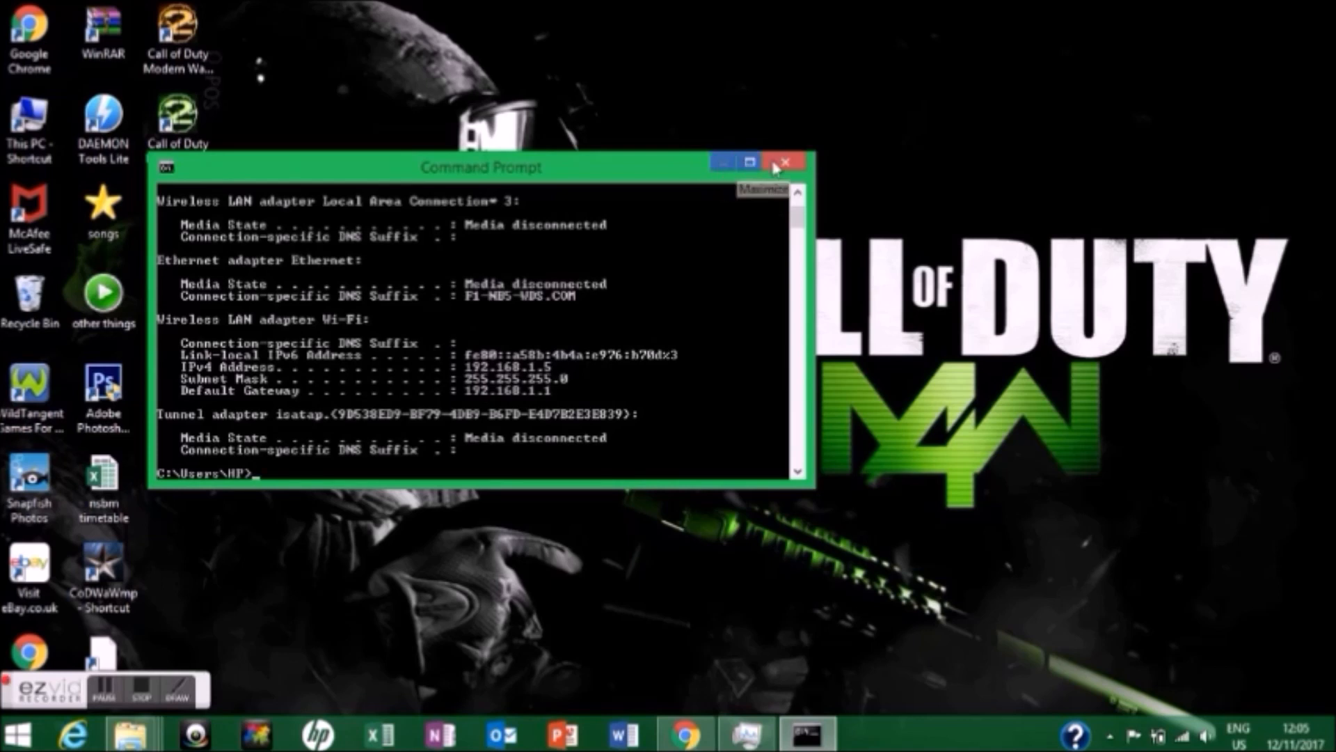
Launch CoD4 Multiplayer from the desktop and begin a new server setup.
click(784, 162)
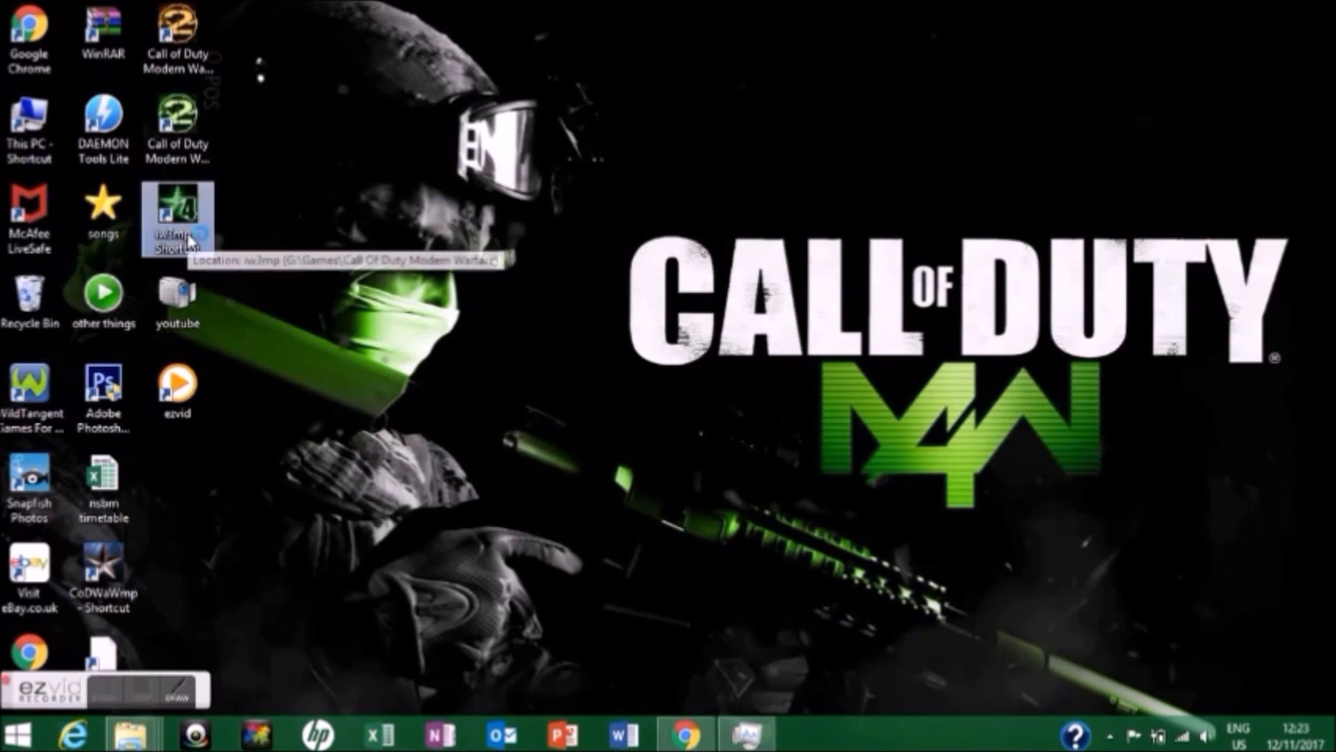
double_click(177, 213)
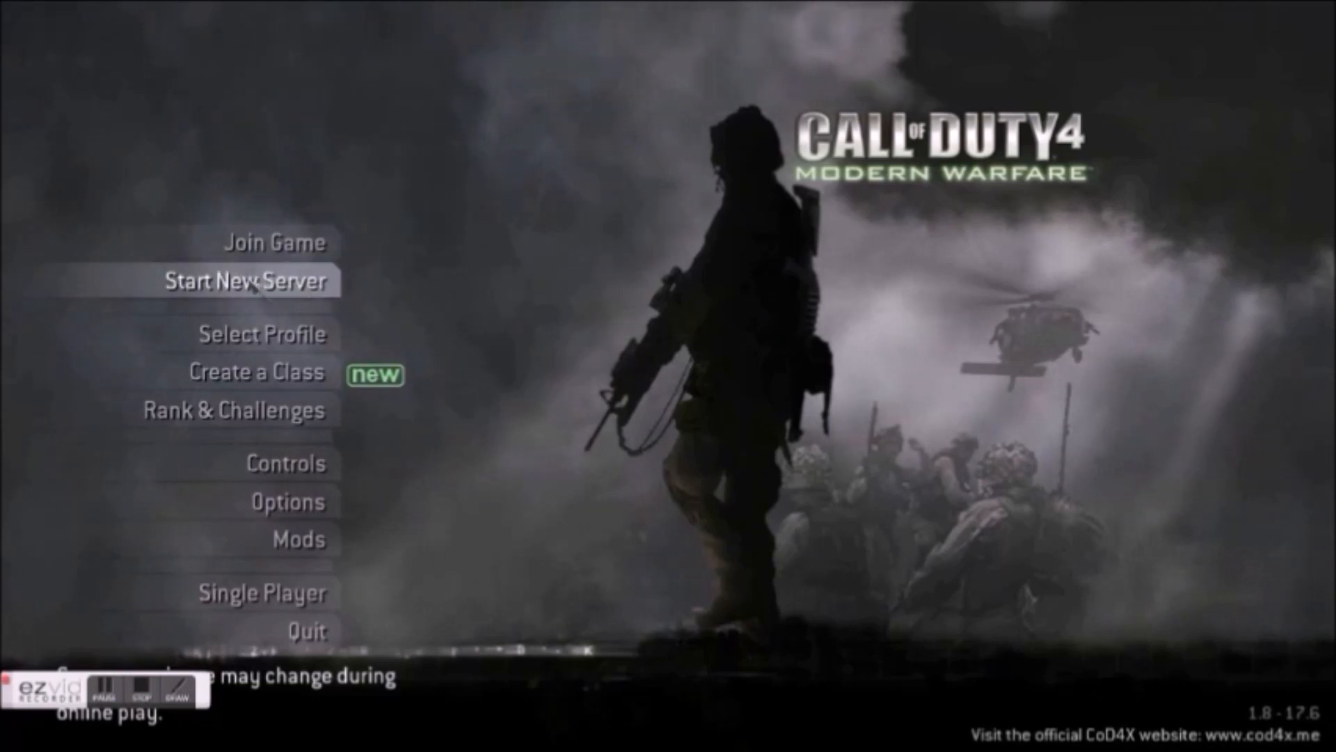
click(246, 281)
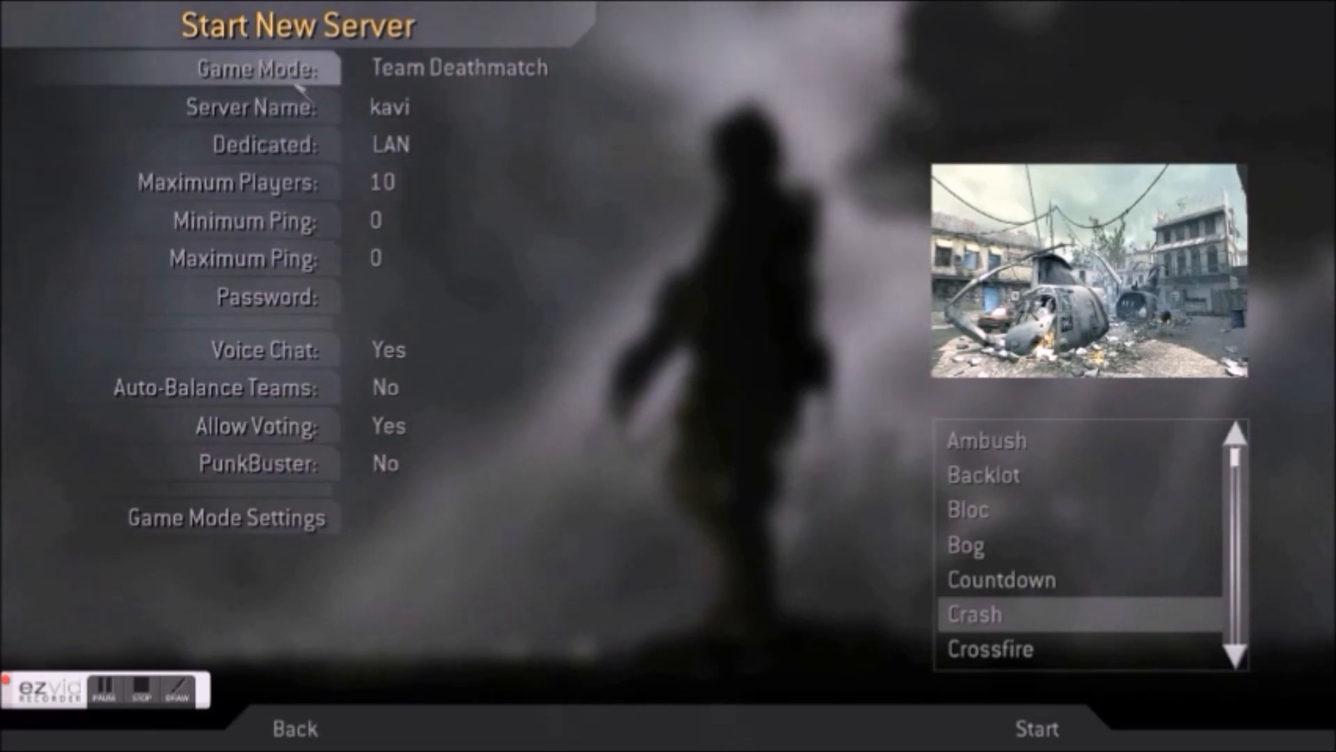
mouse_move(341, 349)
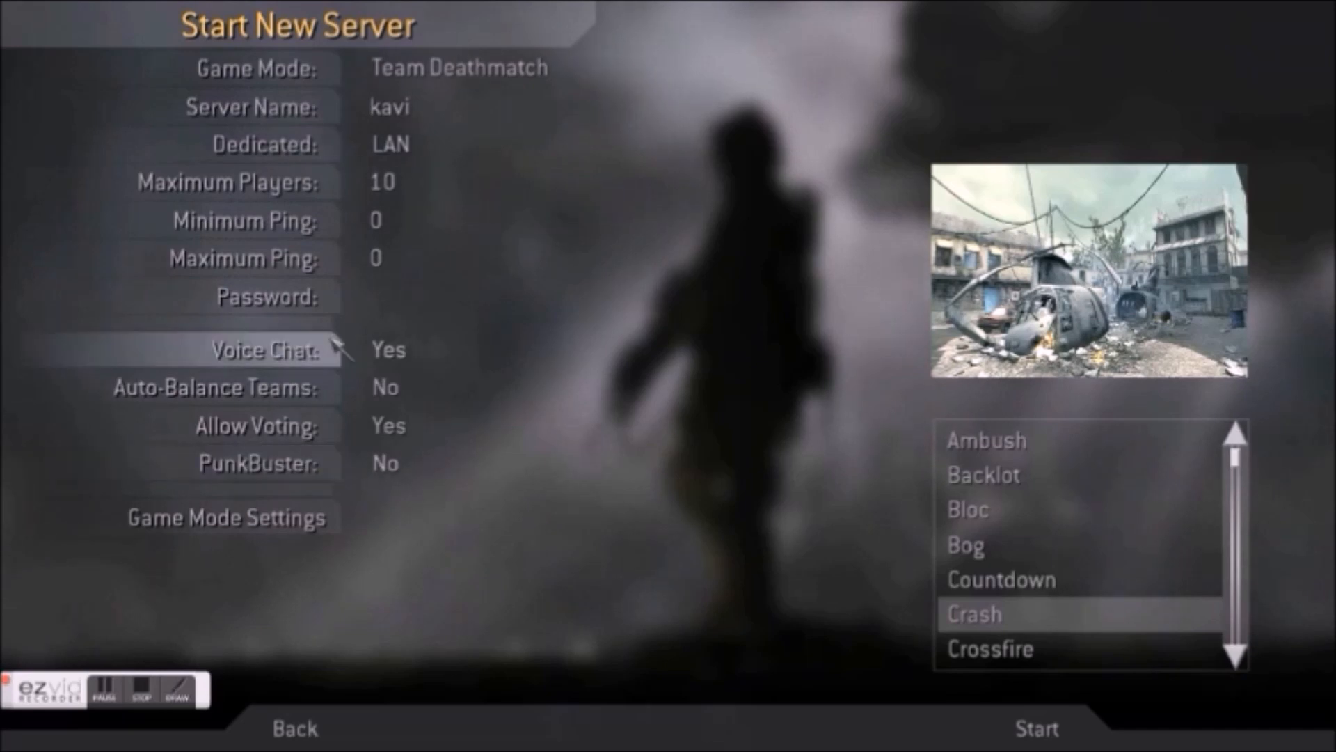
Review the Team Deathmatch game mode settings and start the LAN server named kavi on Crash.
click(227, 518)
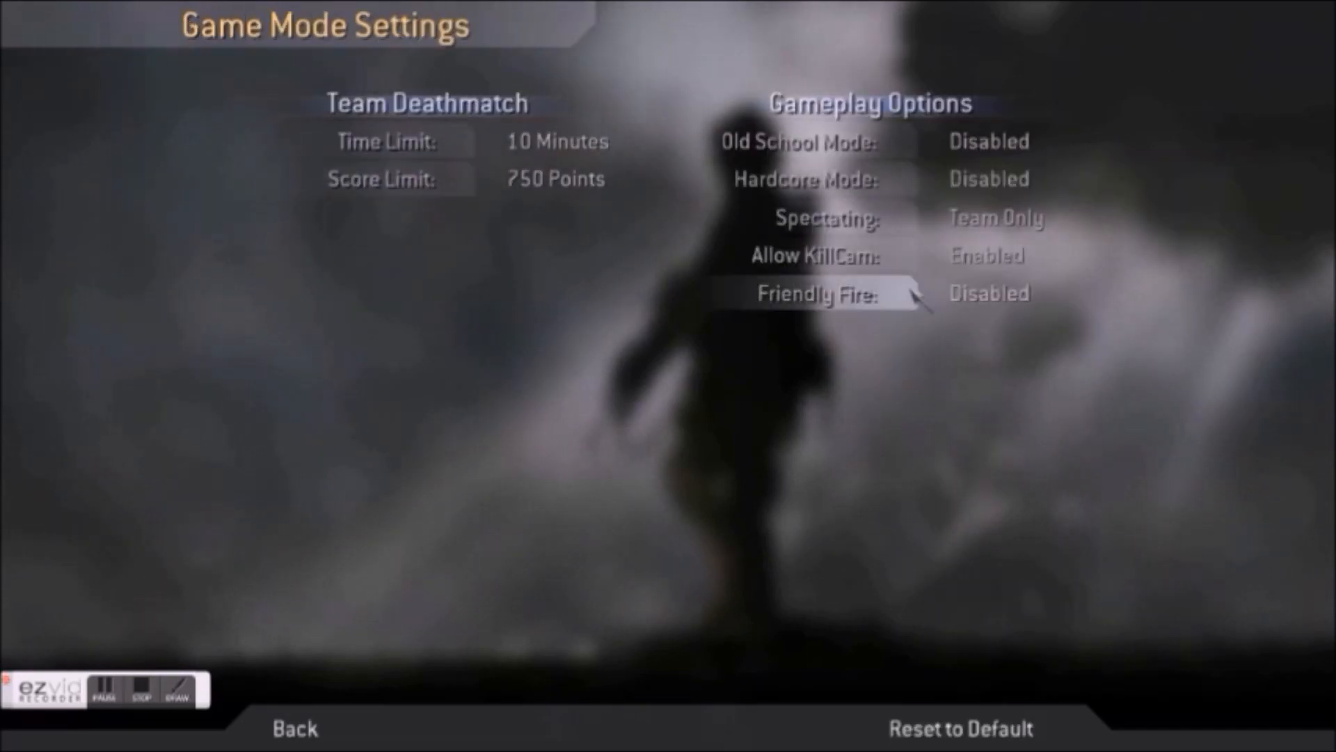
click(294, 728)
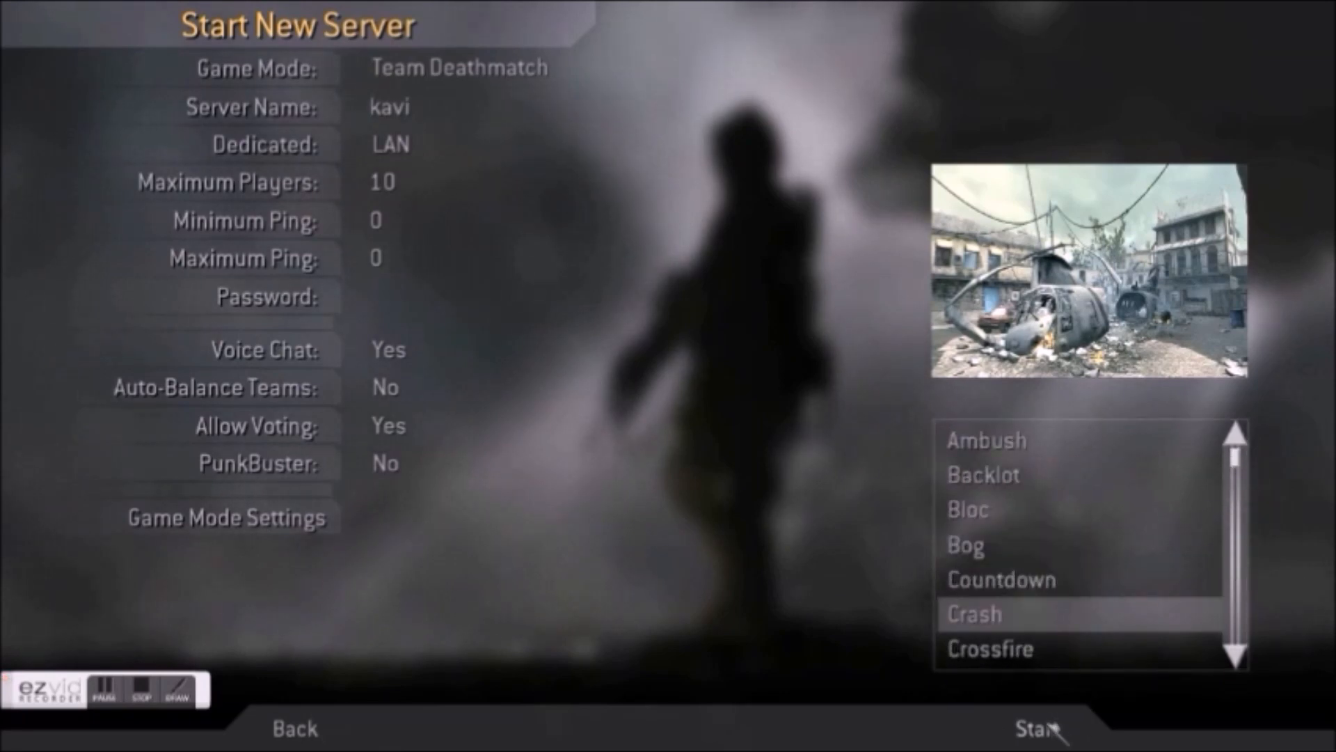
click(1034, 728)
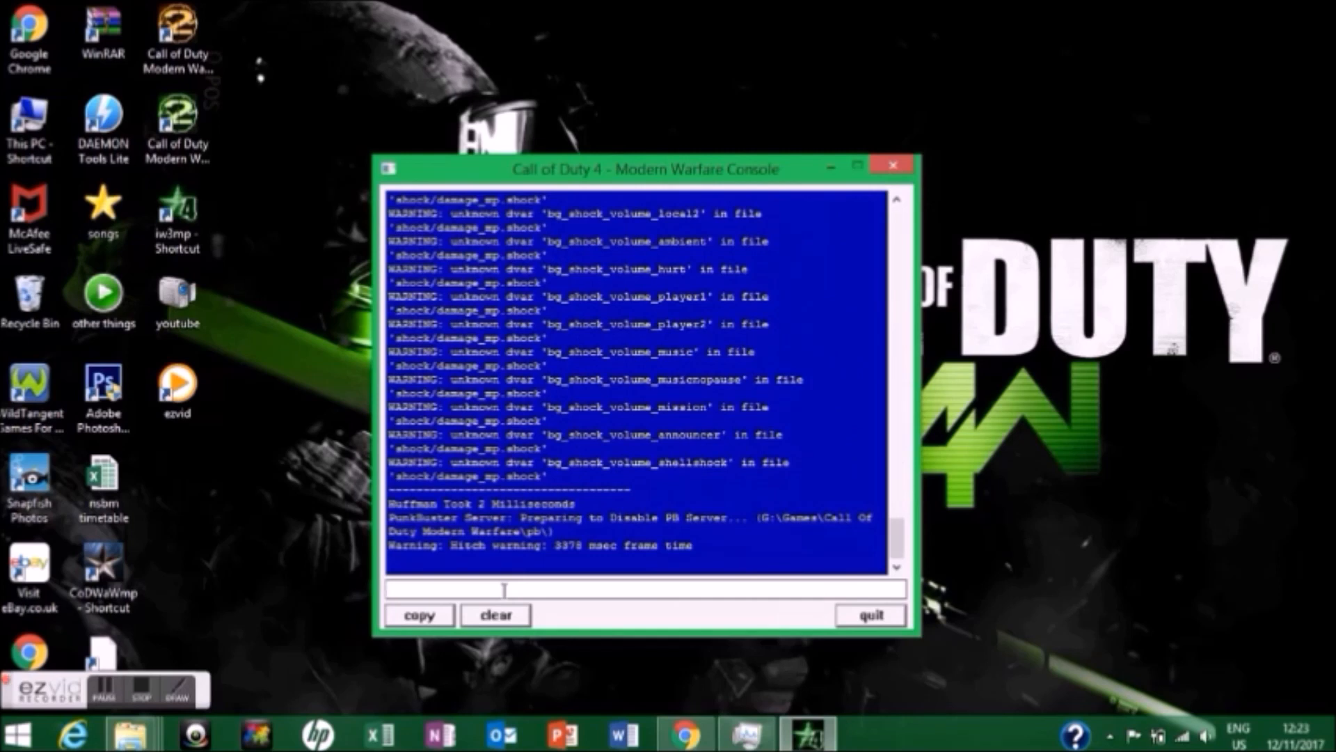
text(rcon)
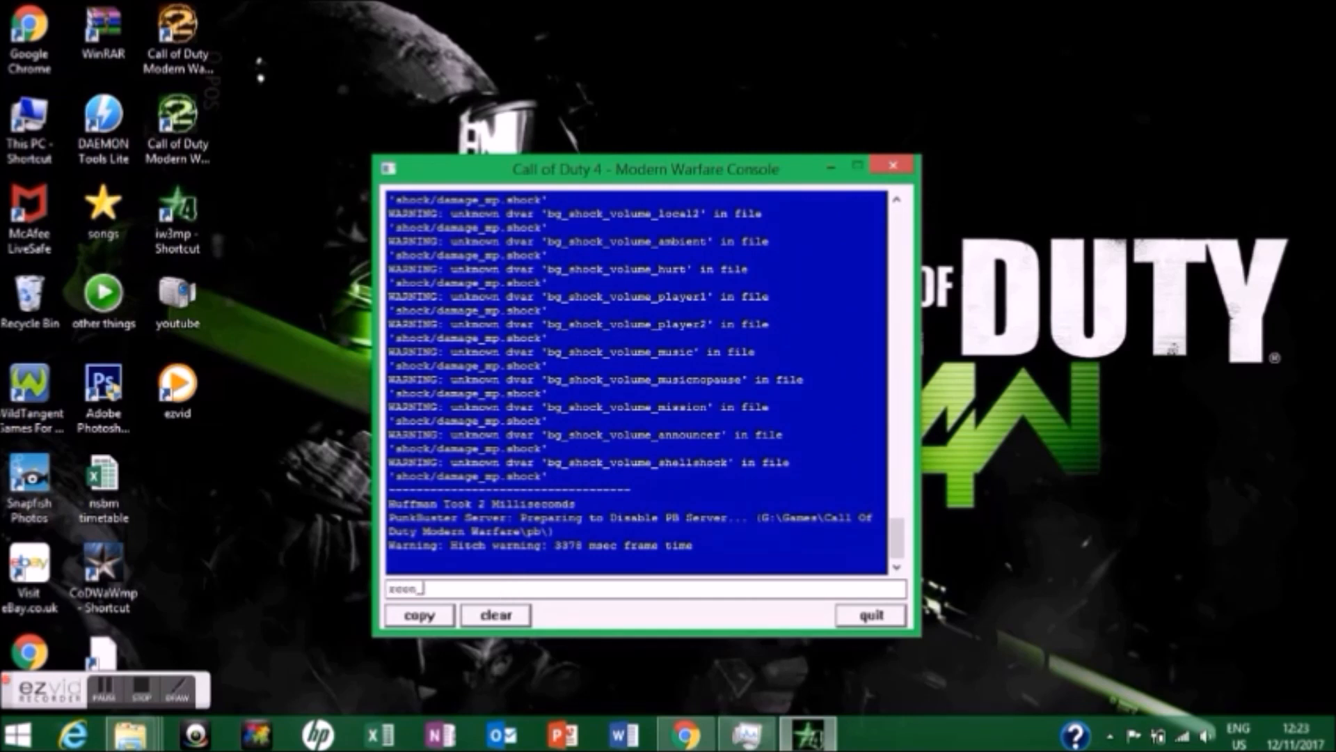
text(_passwor)
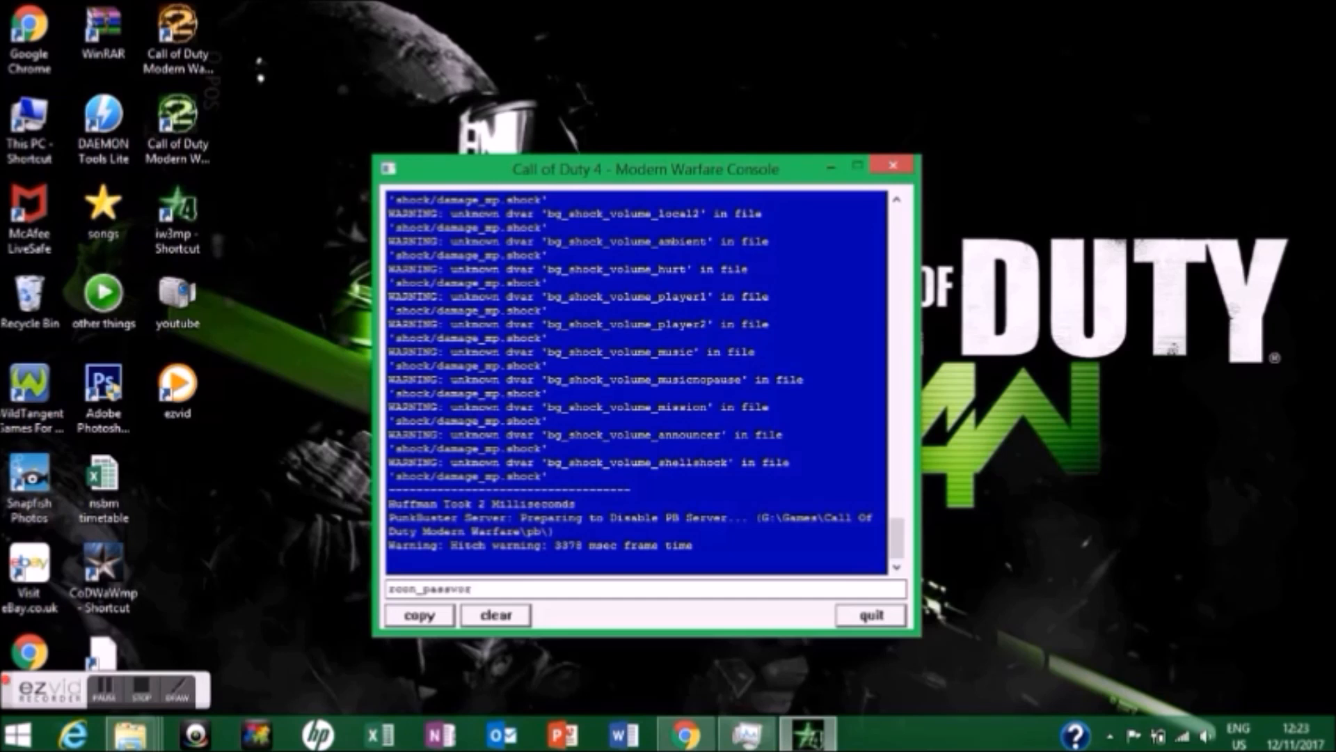
text(pw)
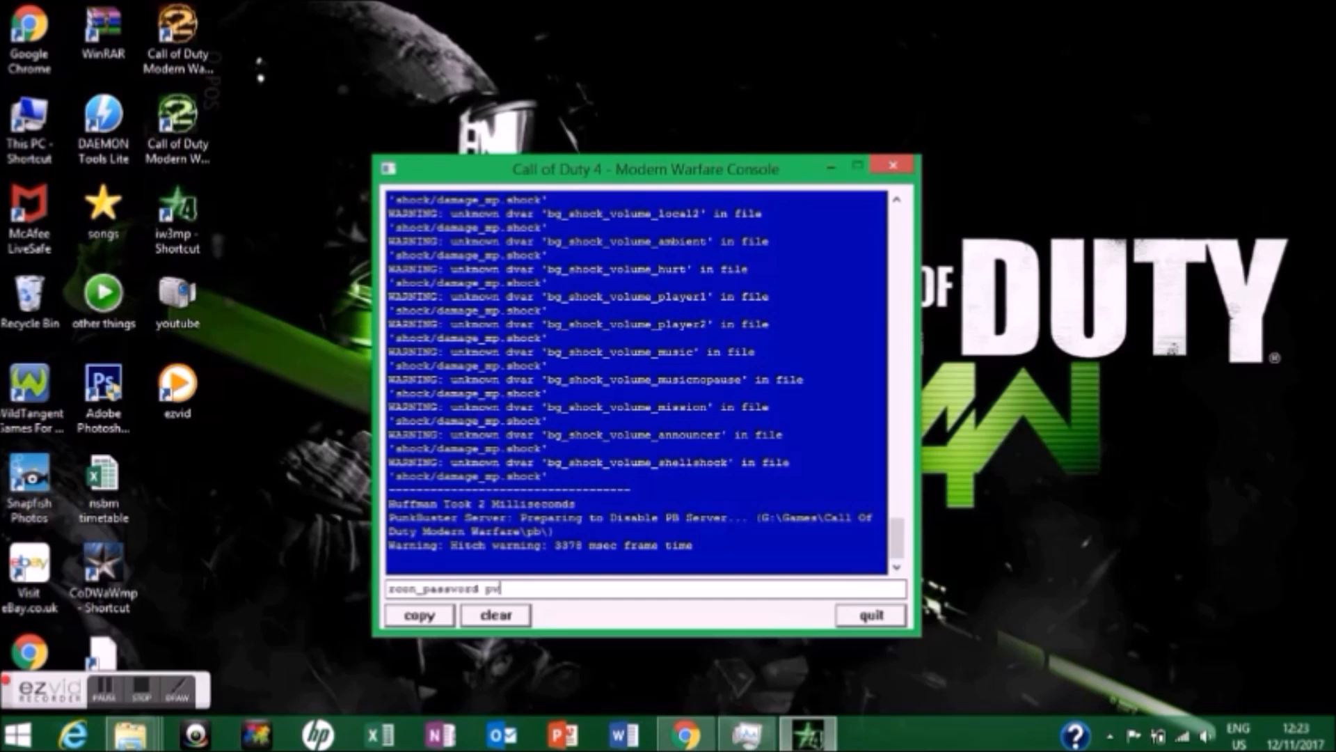
key(Return)
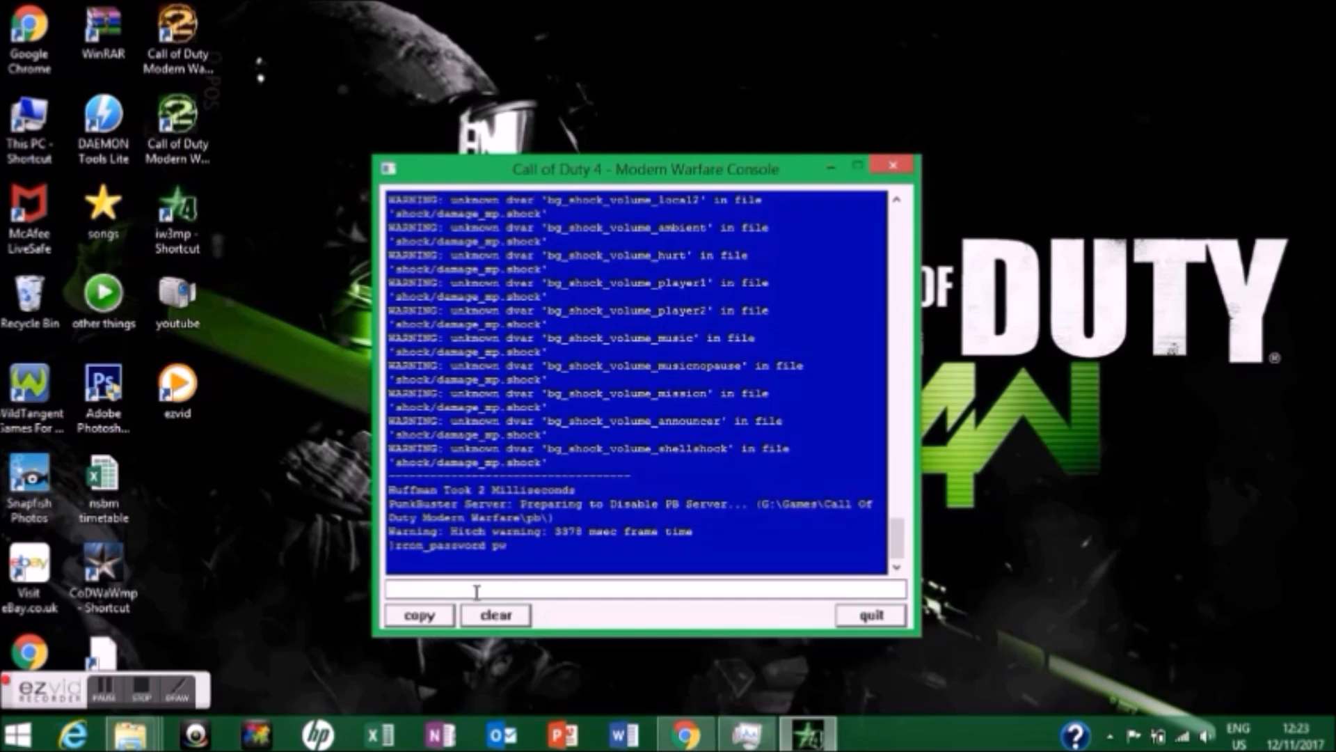
mouse_move(236, 252)
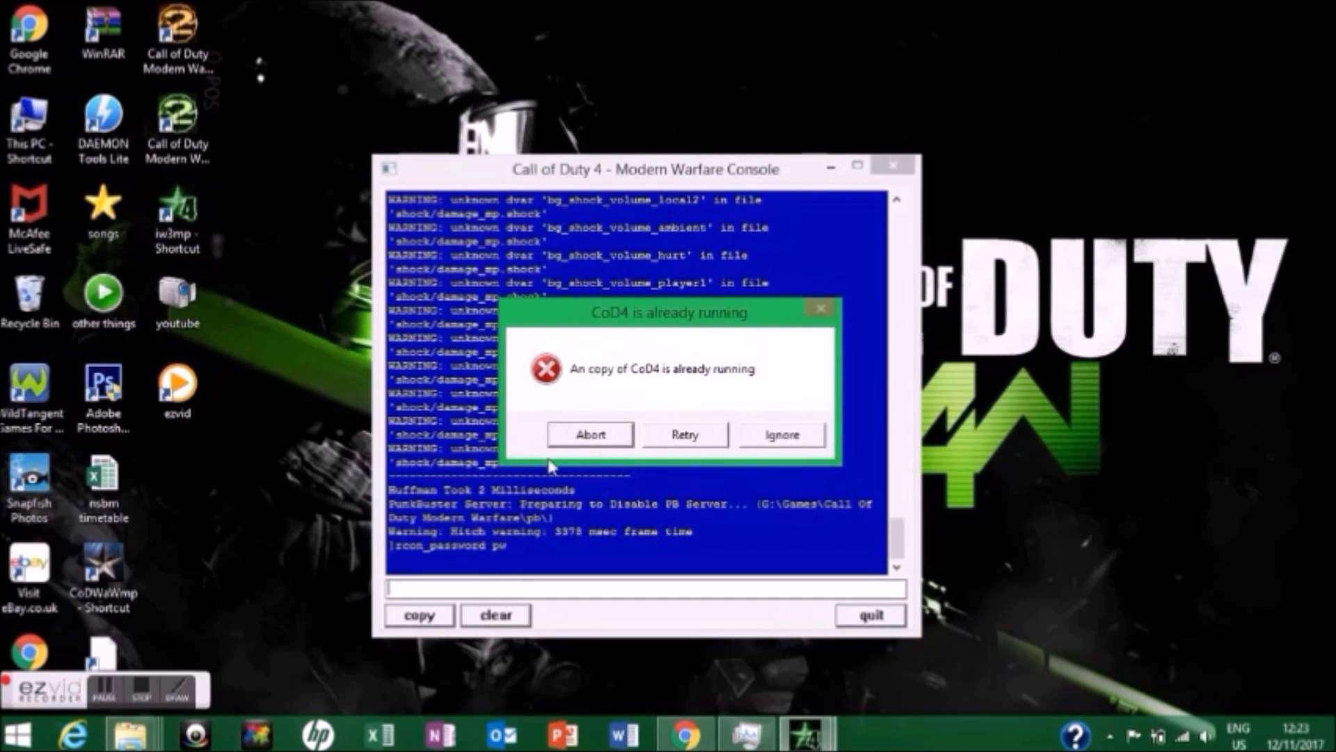
mouse_move(773, 437)
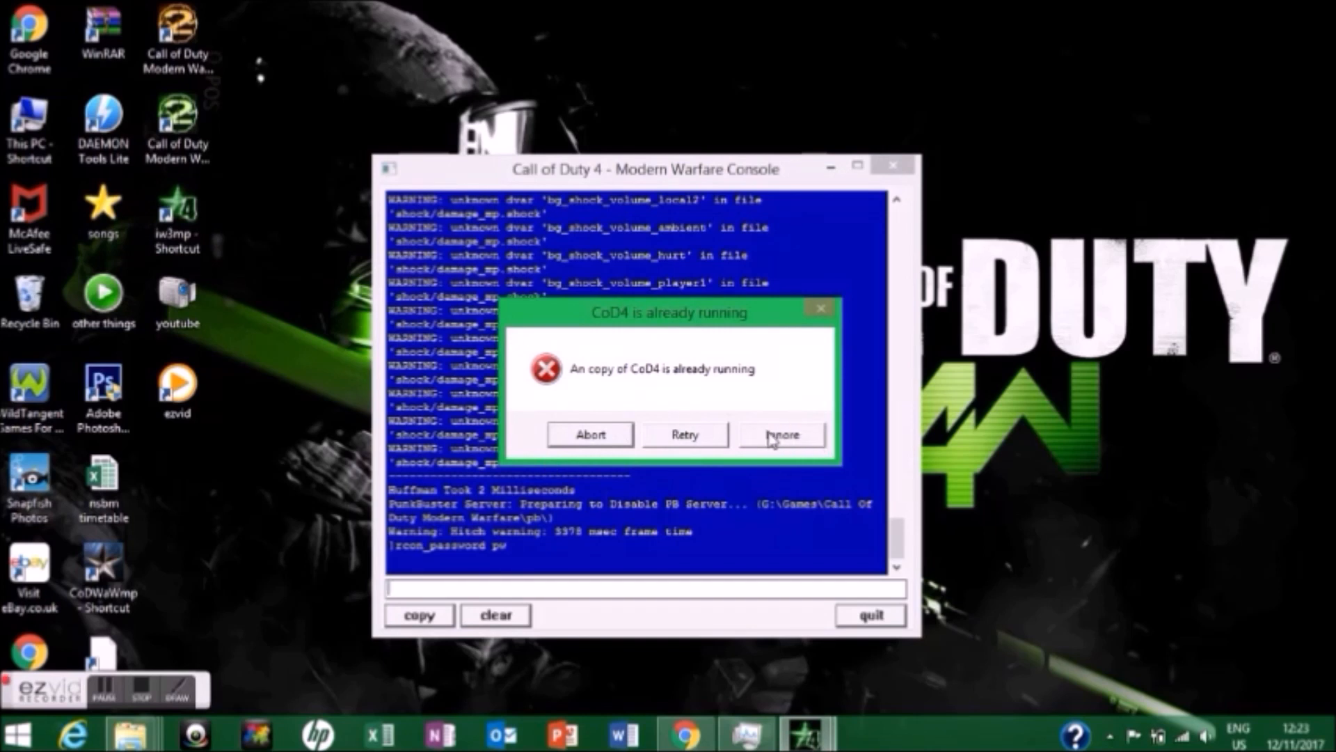
click(780, 434)
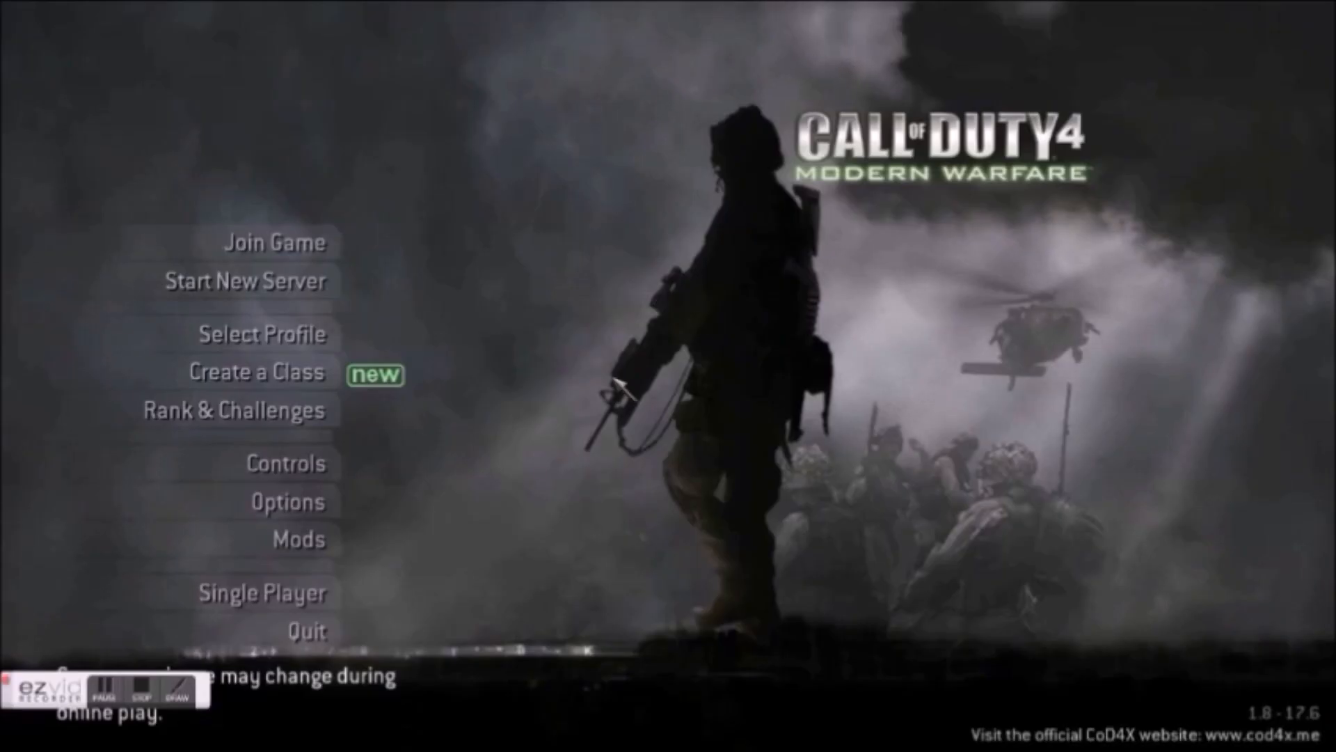
mouse_move(546, 369)
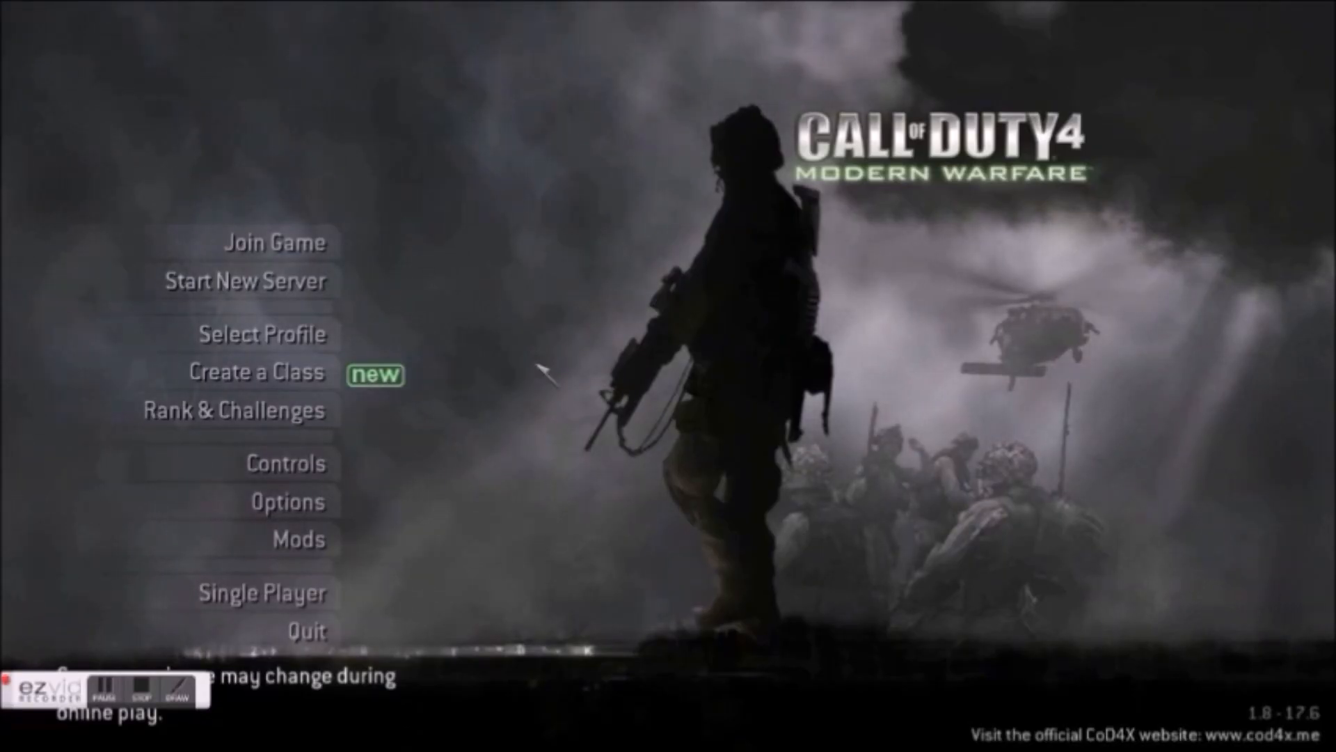
mouse_move(498, 232)
text(/)
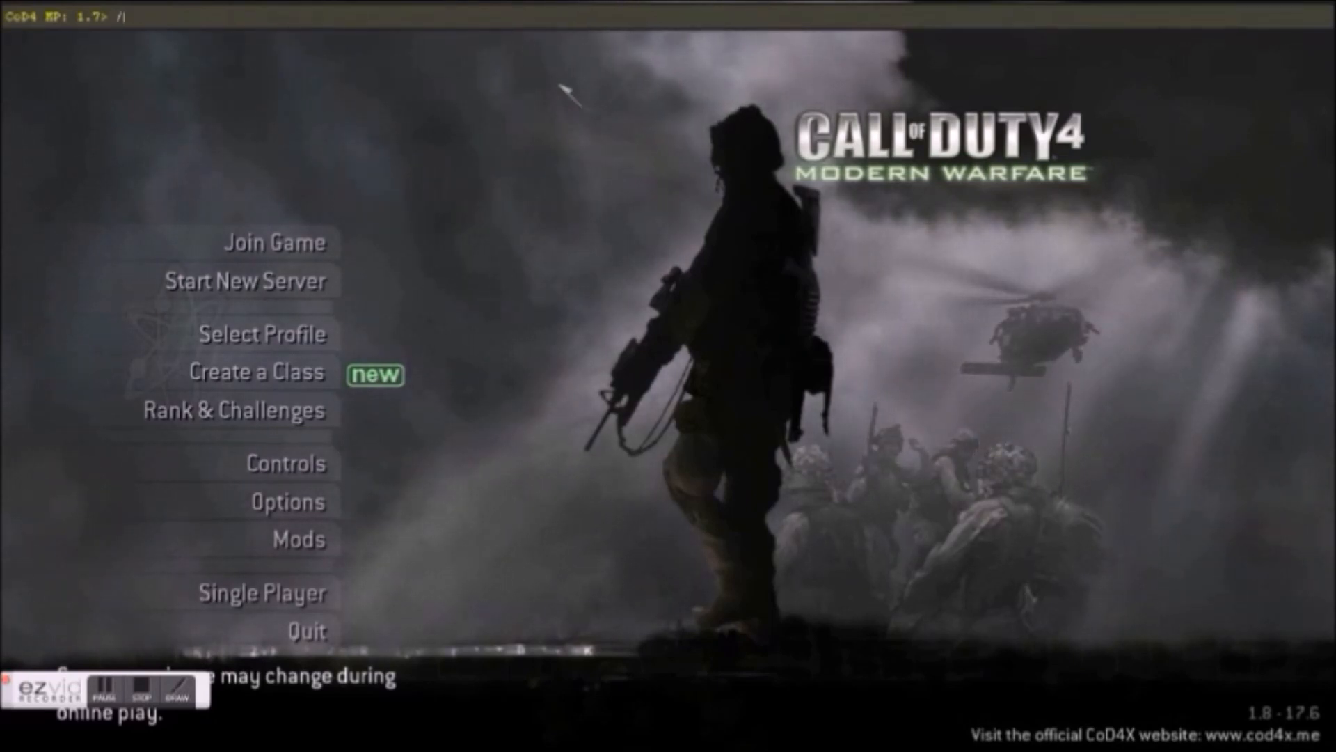
Enter the console command connect 192.168.1 toward the local server address.
text(co)
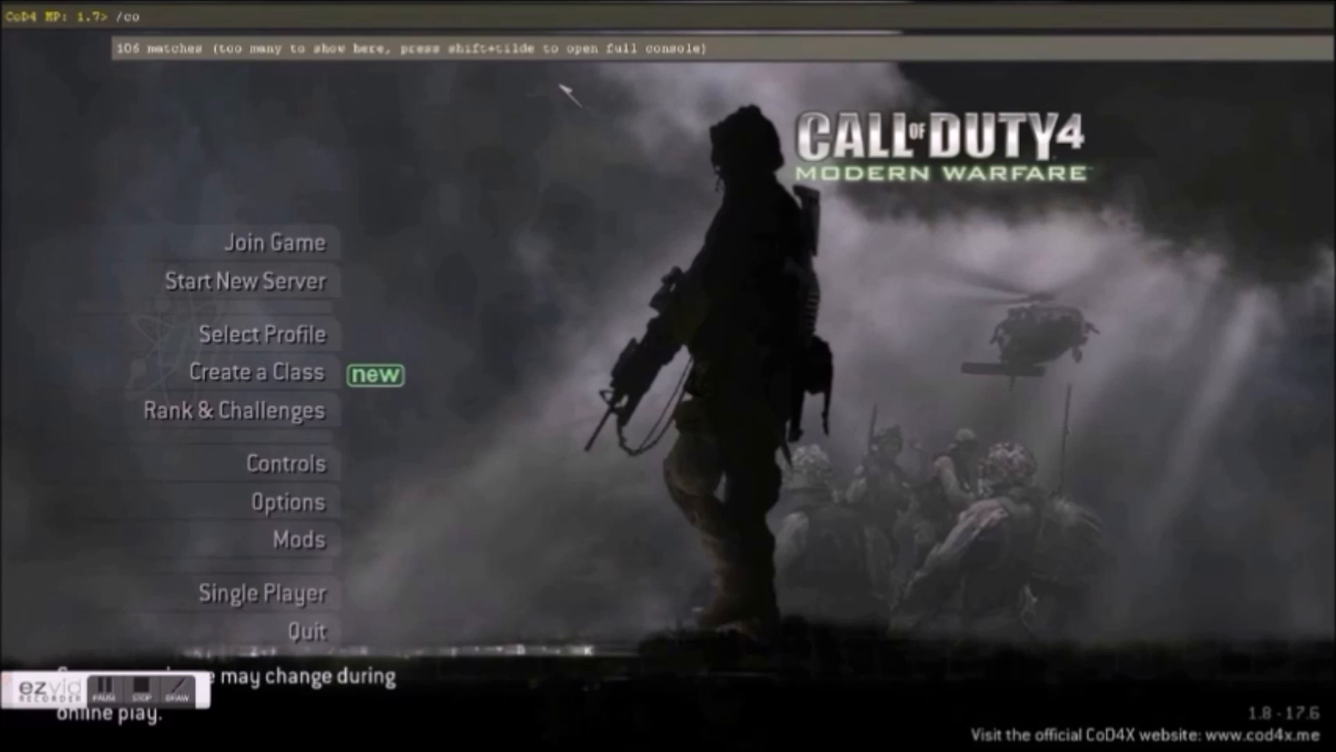
text(nnect)
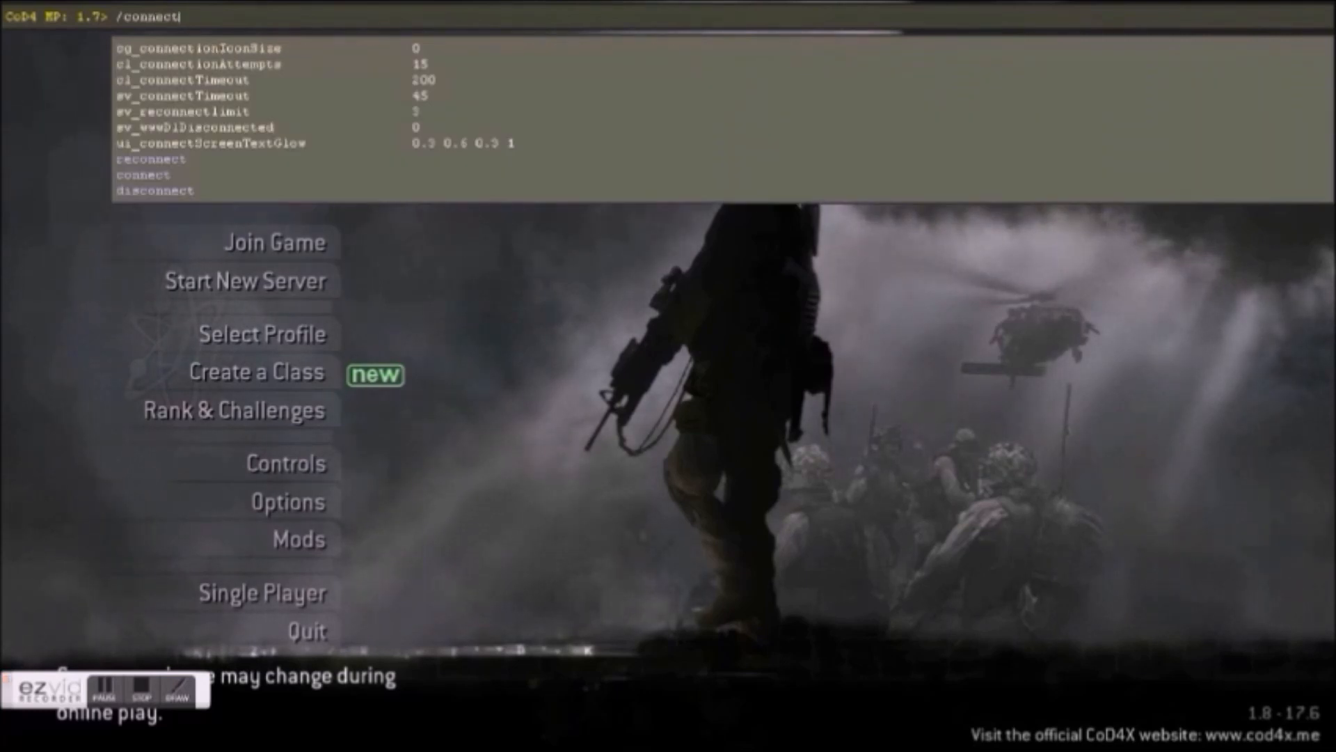
text(192)
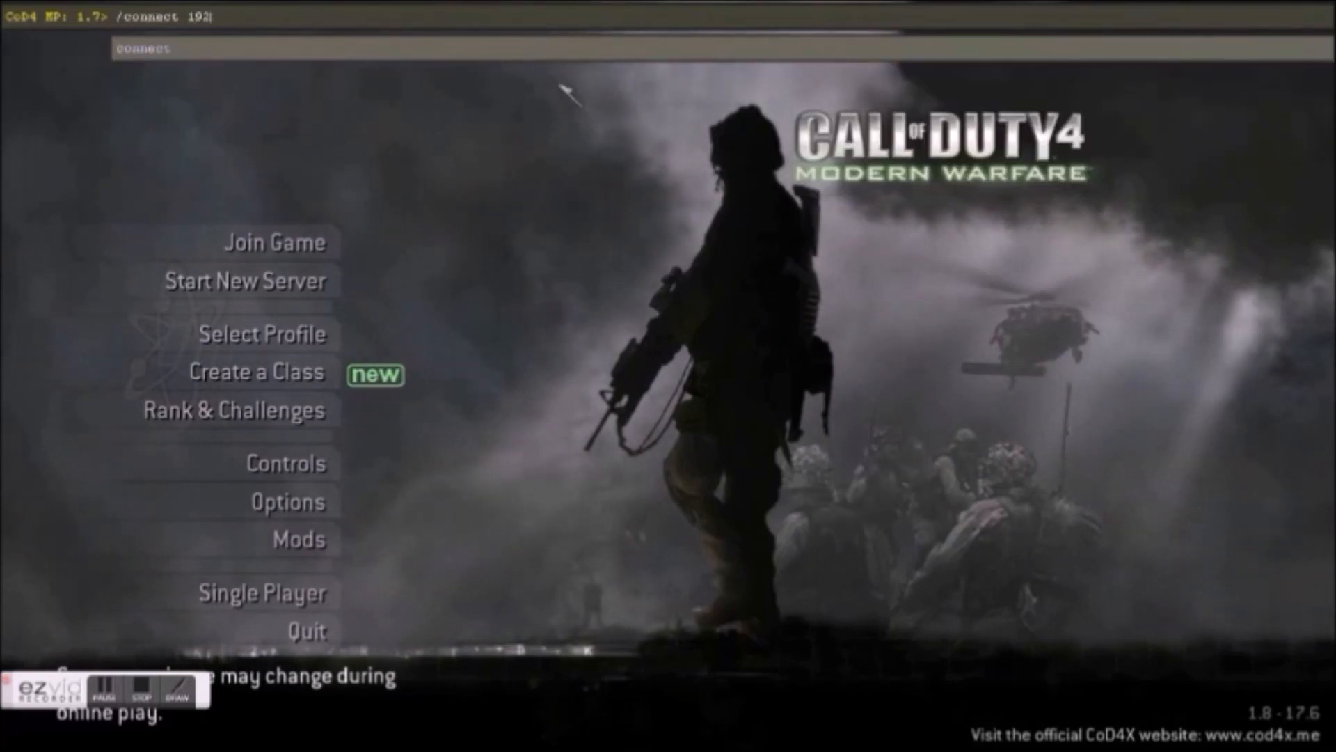
text(.1)
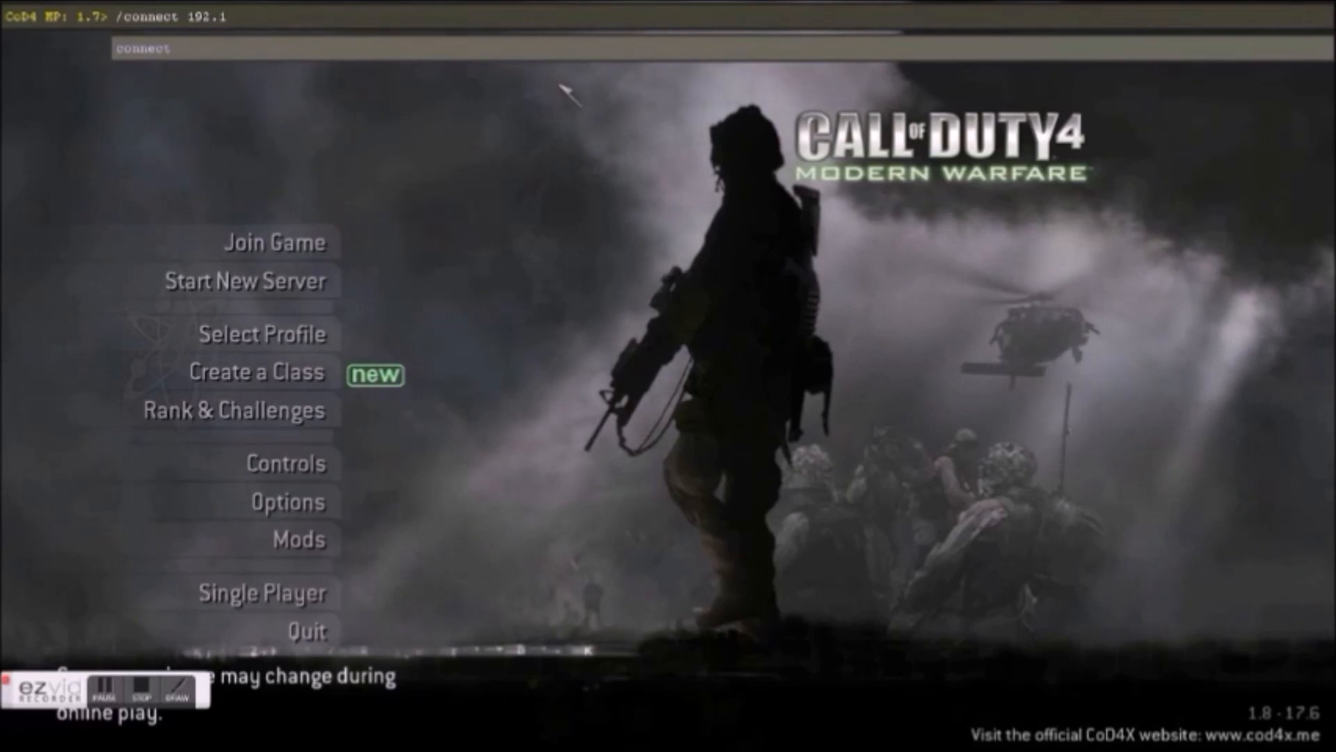
text(68.1)
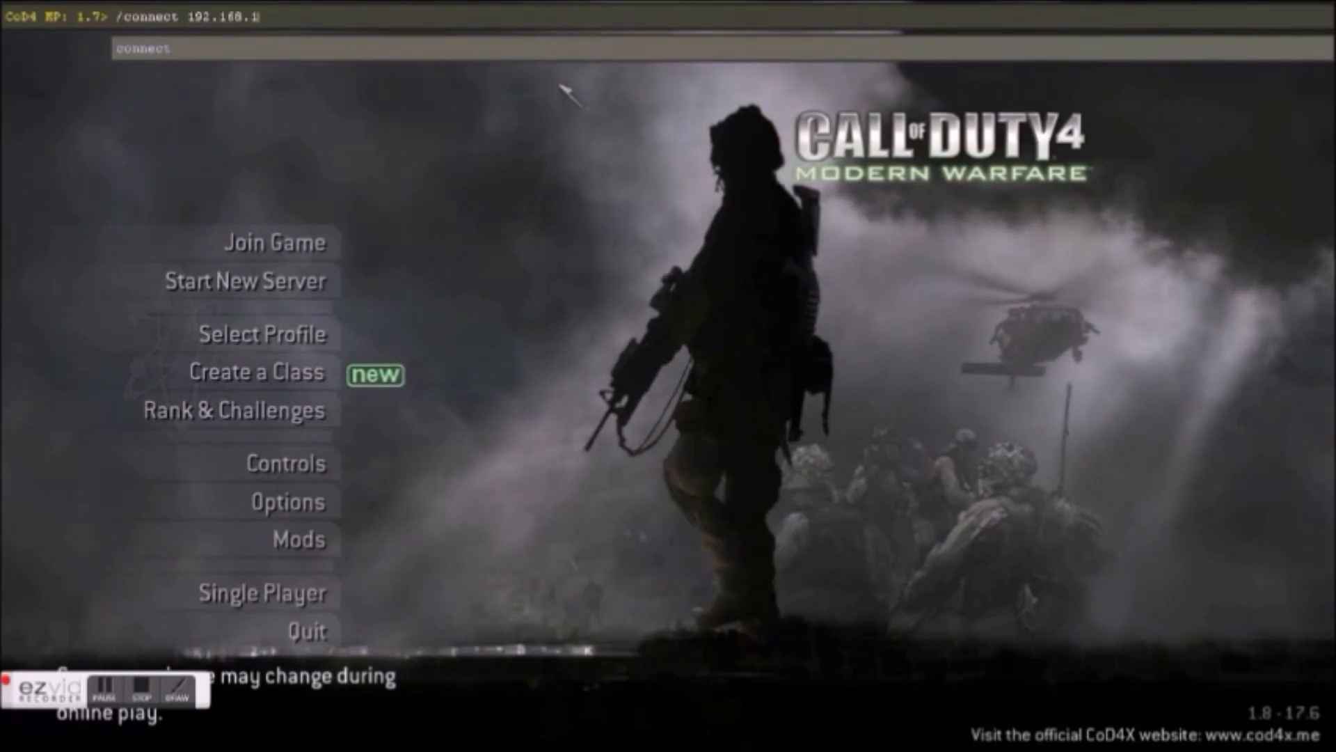